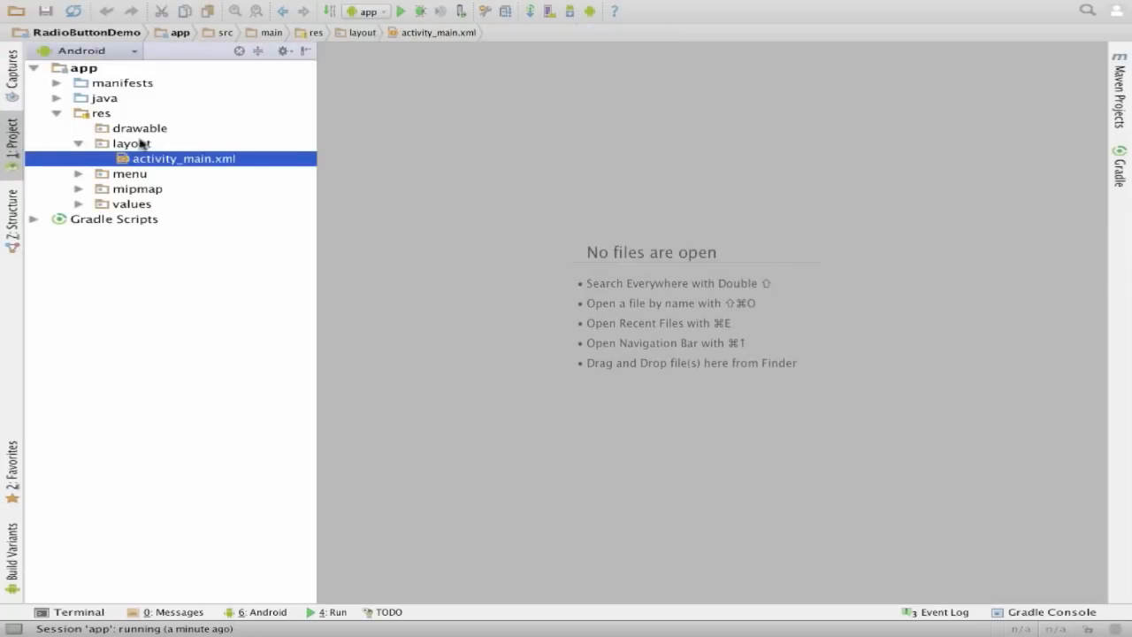
Open activity_main.xml from res > layout and show its Design preview
left_click(131, 144)
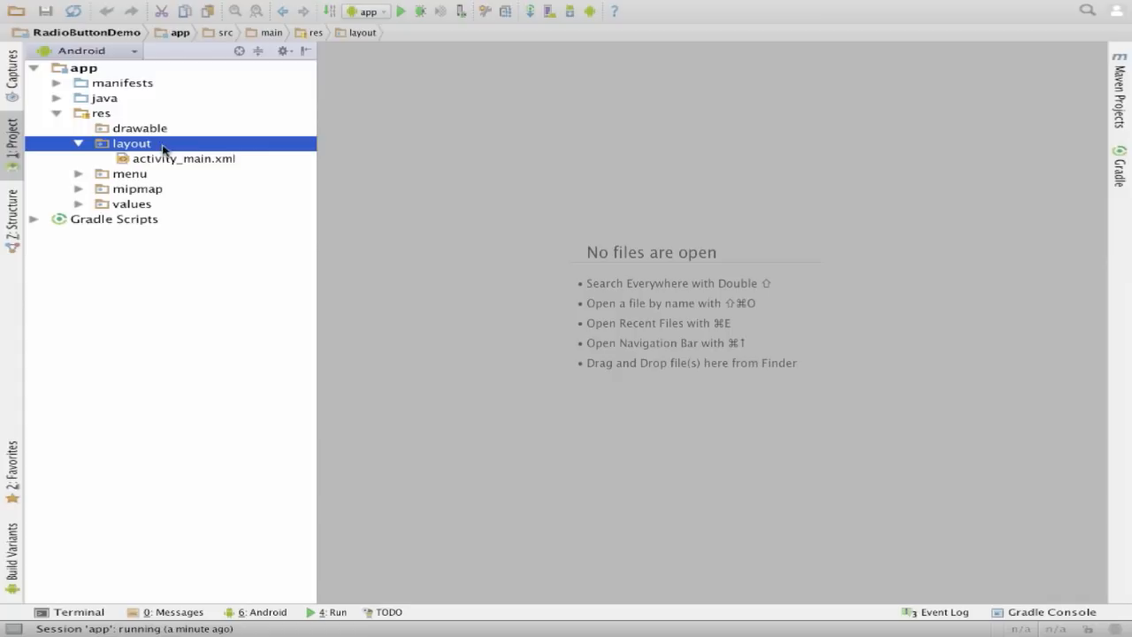
double_click(184, 159)
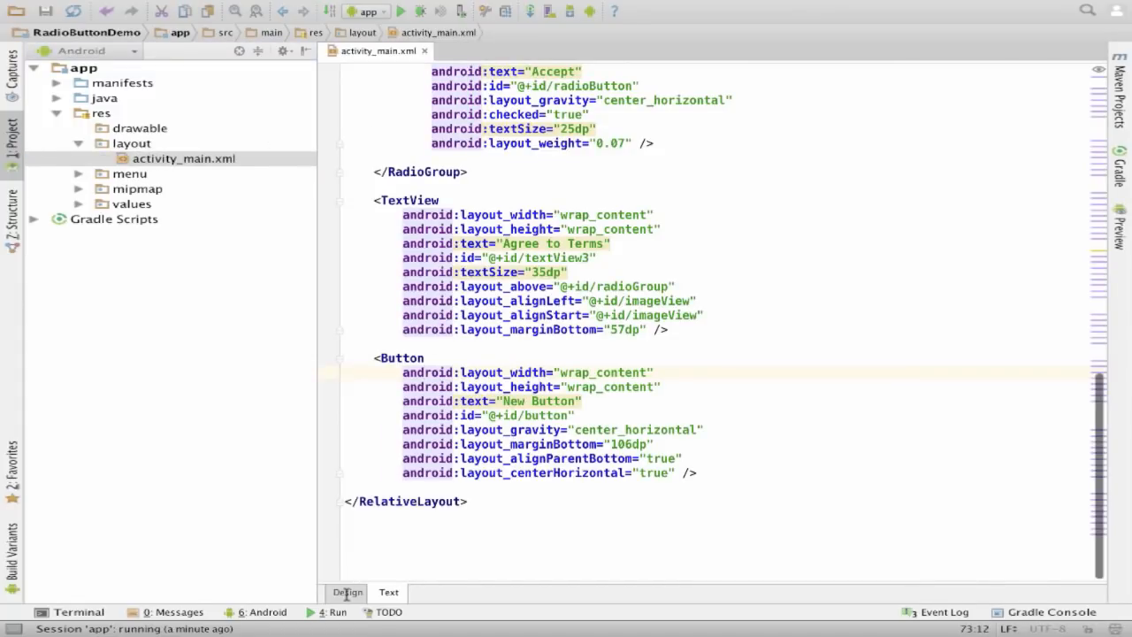
left_click(346, 592)
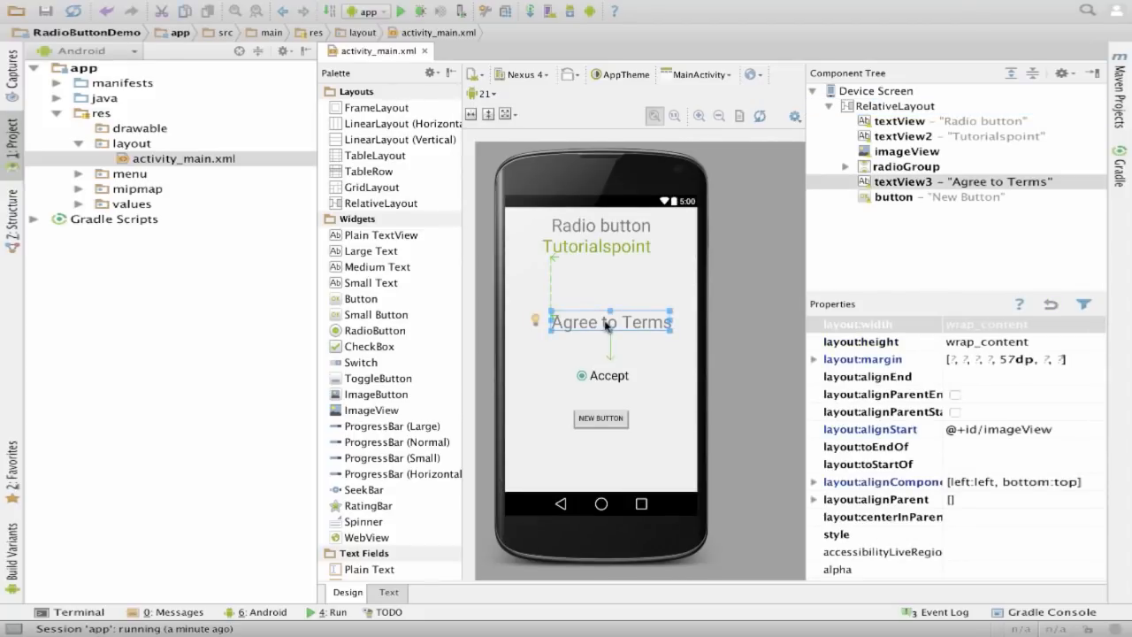
mouse_move(602, 364)
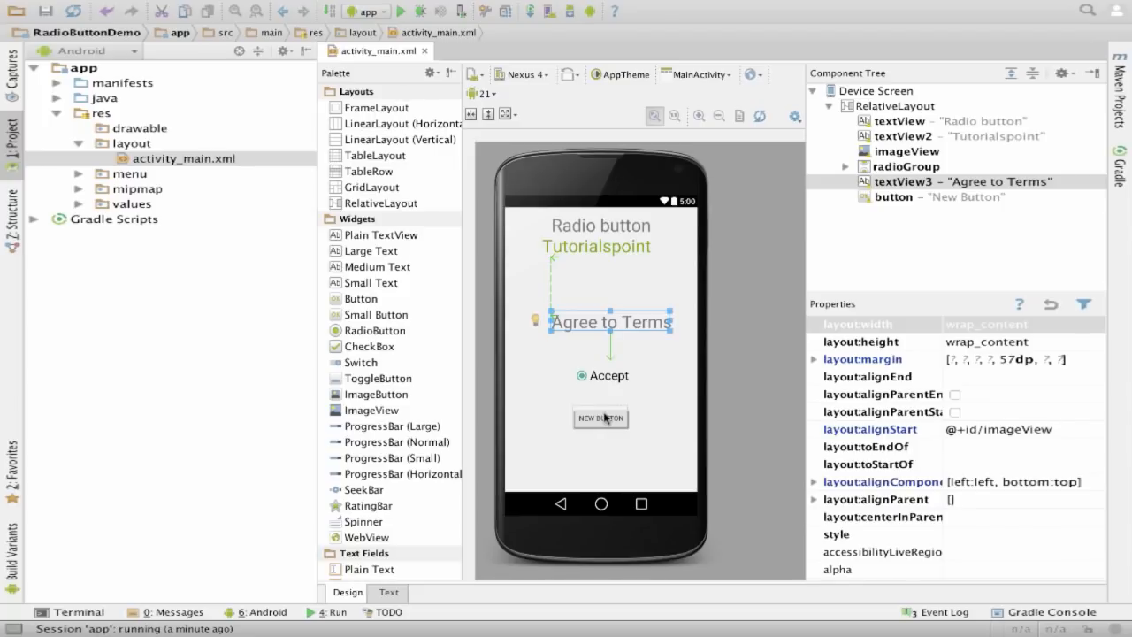
mouse_move(597, 434)
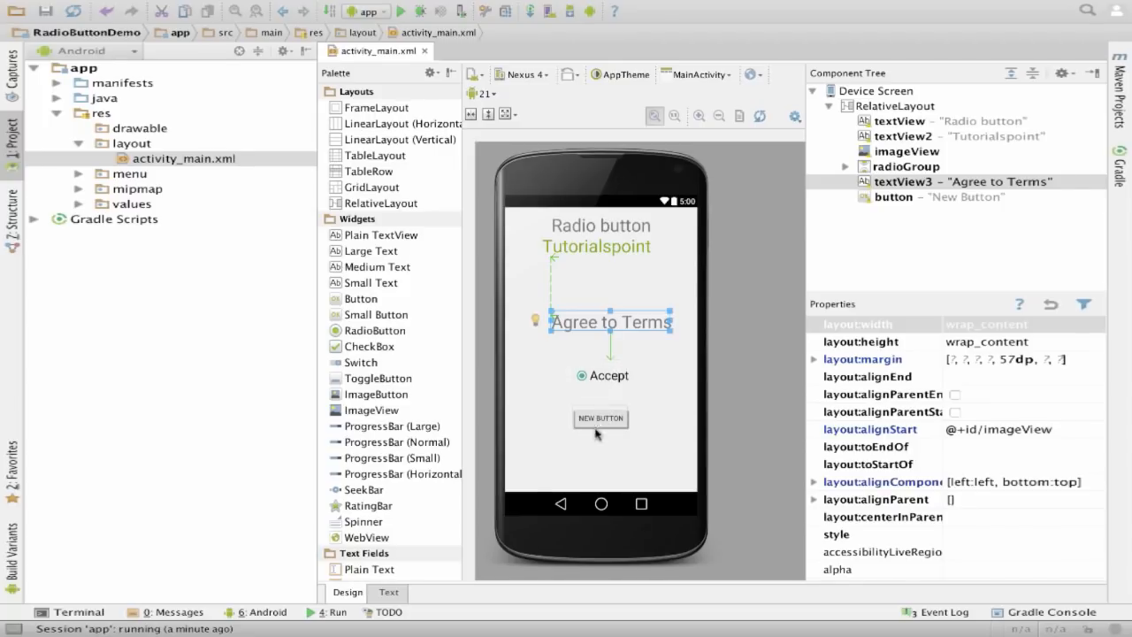
mouse_move(622, 449)
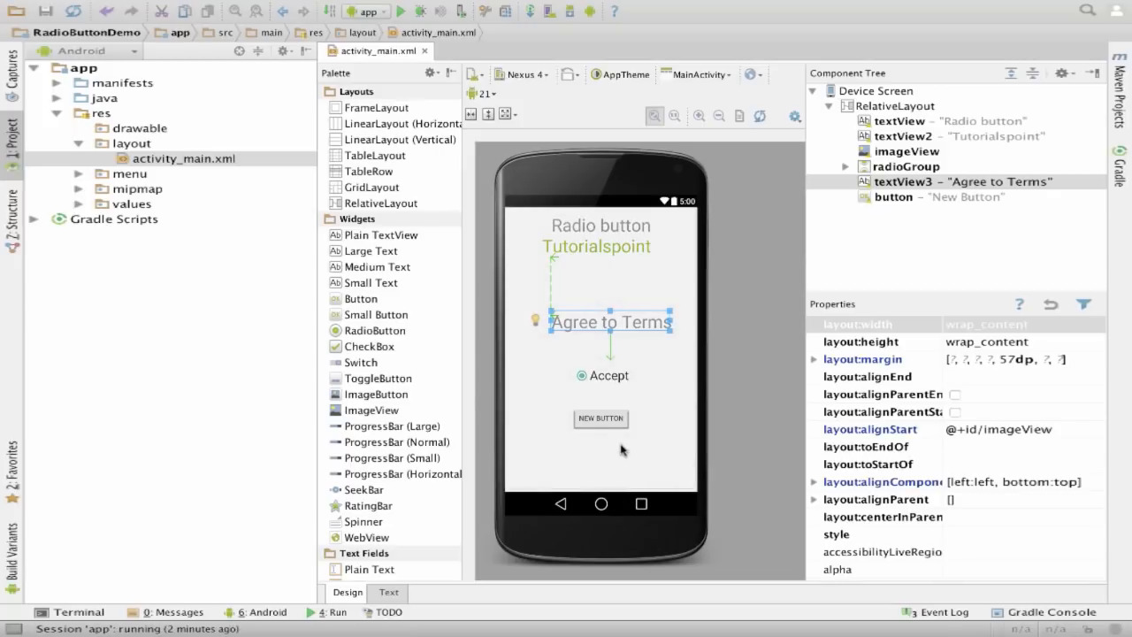
mouse_move(628, 434)
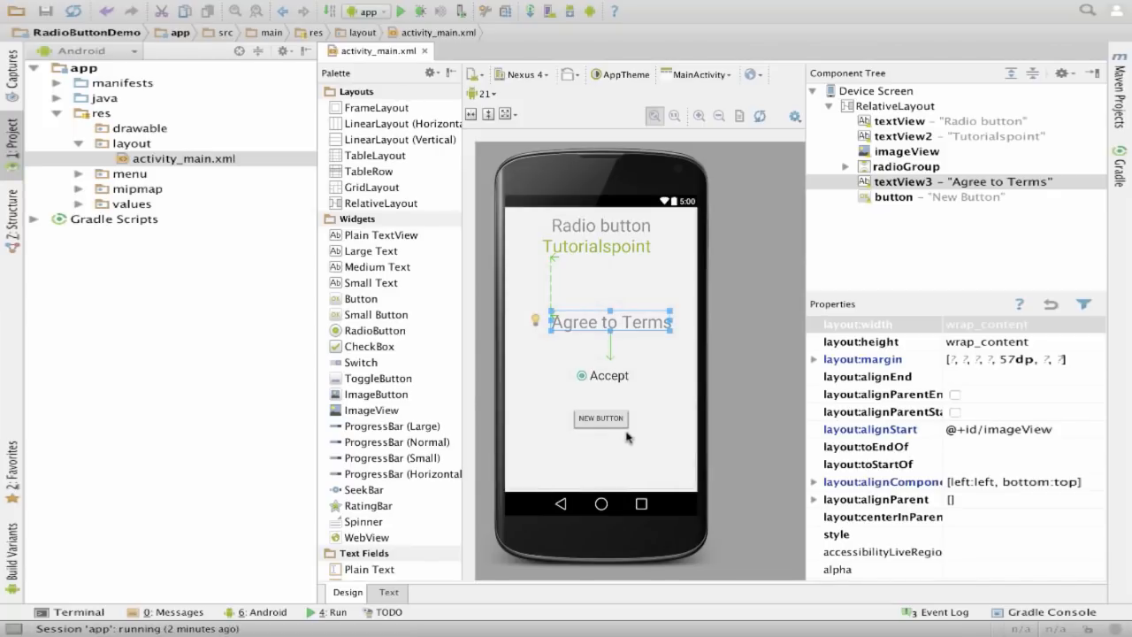
mouse_move(555, 424)
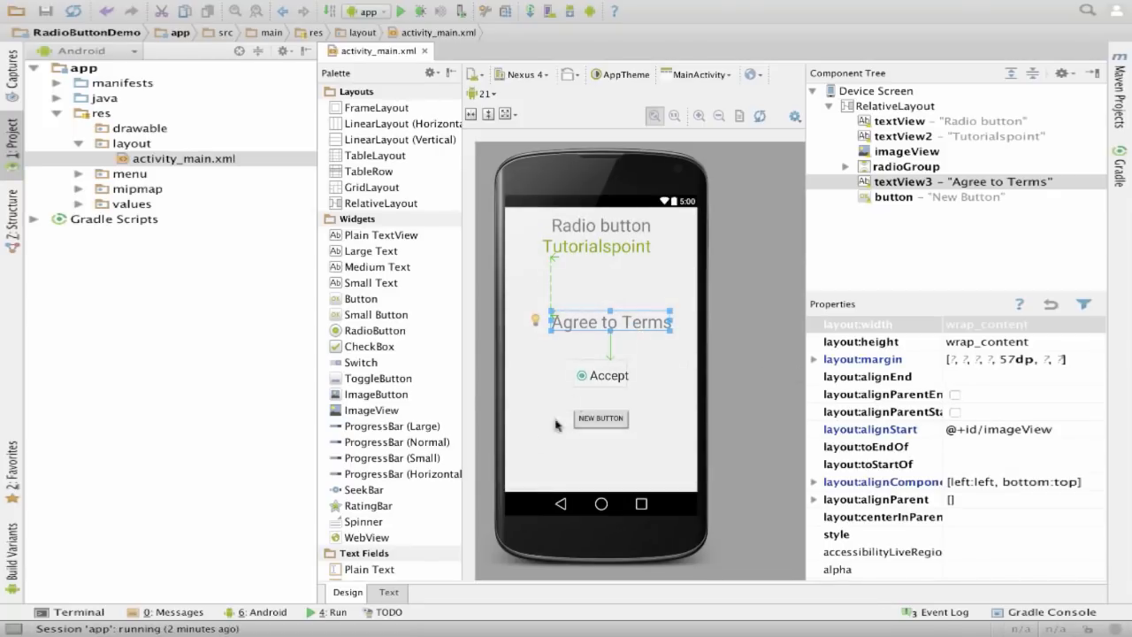
Review the radio button's id in the layout XML, then return to the preview
left_click(387, 592)
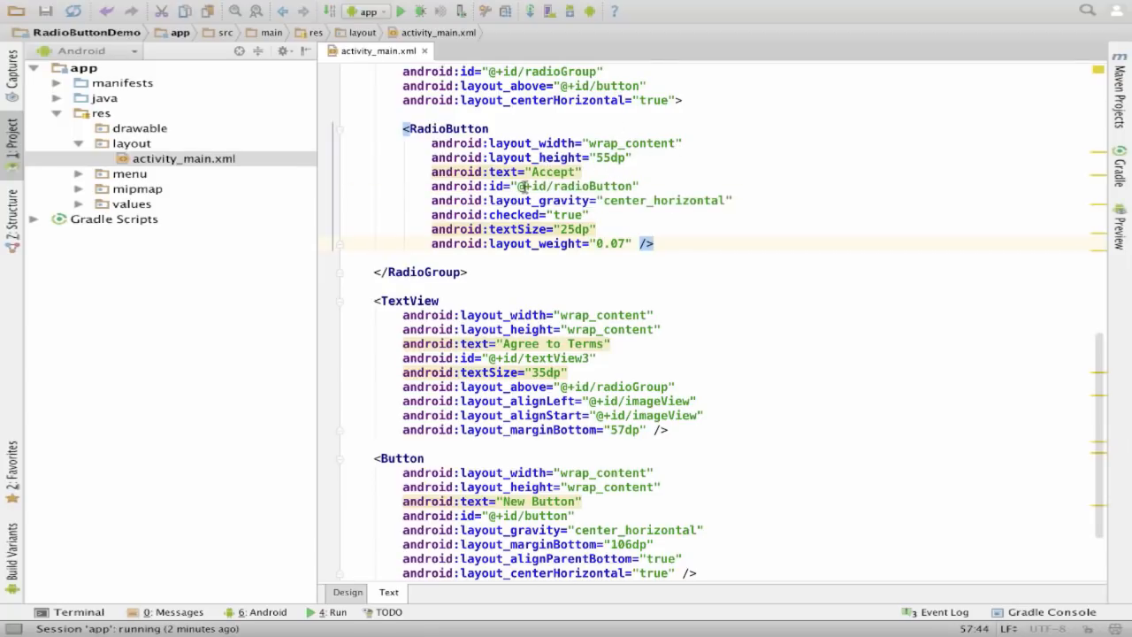
mouse_move(562, 202)
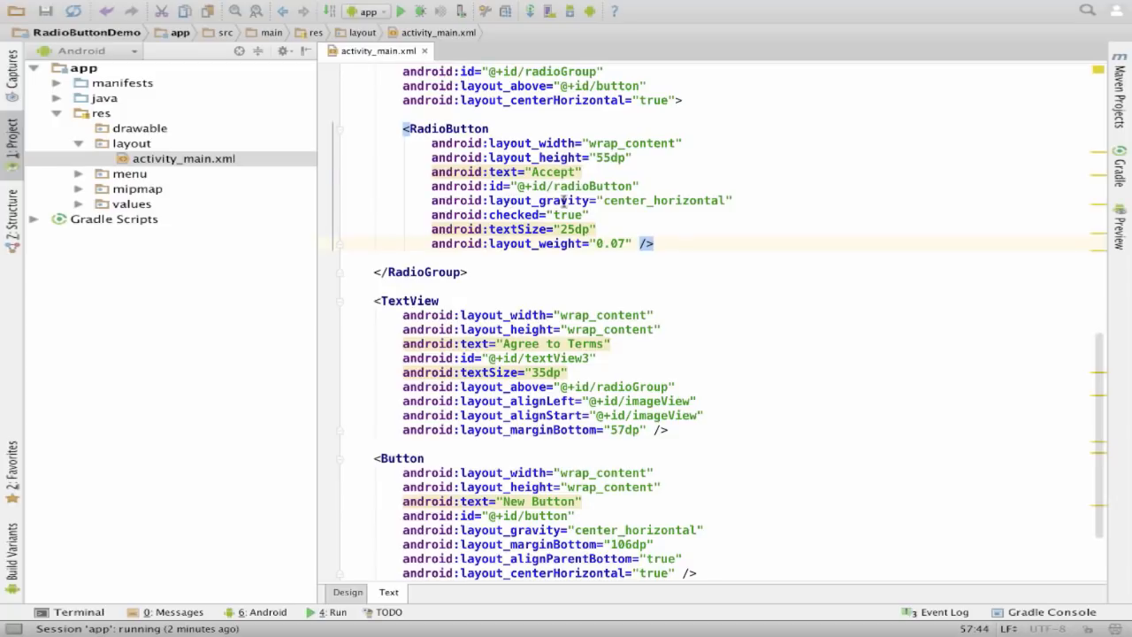
double_click(569, 216)
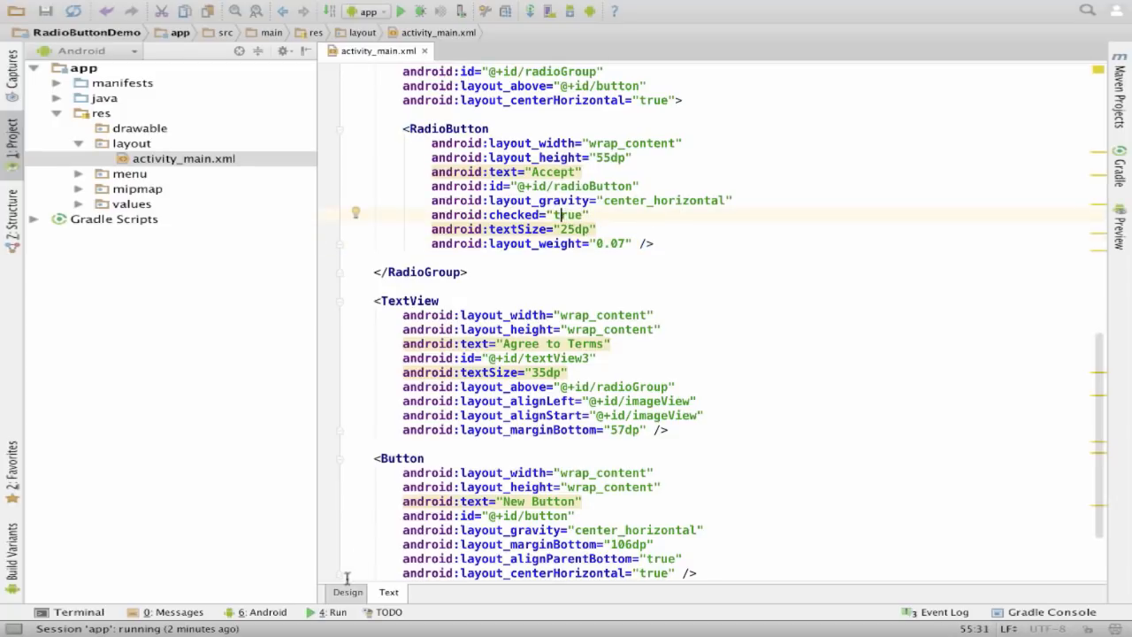
left_click(347, 592)
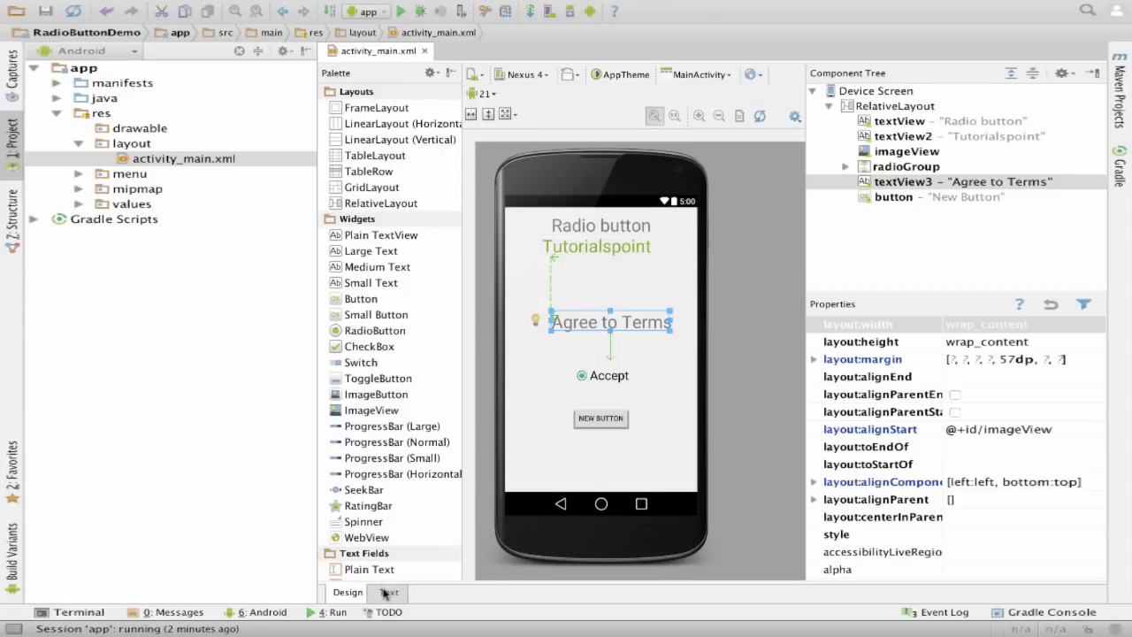
Select the android:checked value "true" for replacement and check the preview
left_click(389, 592)
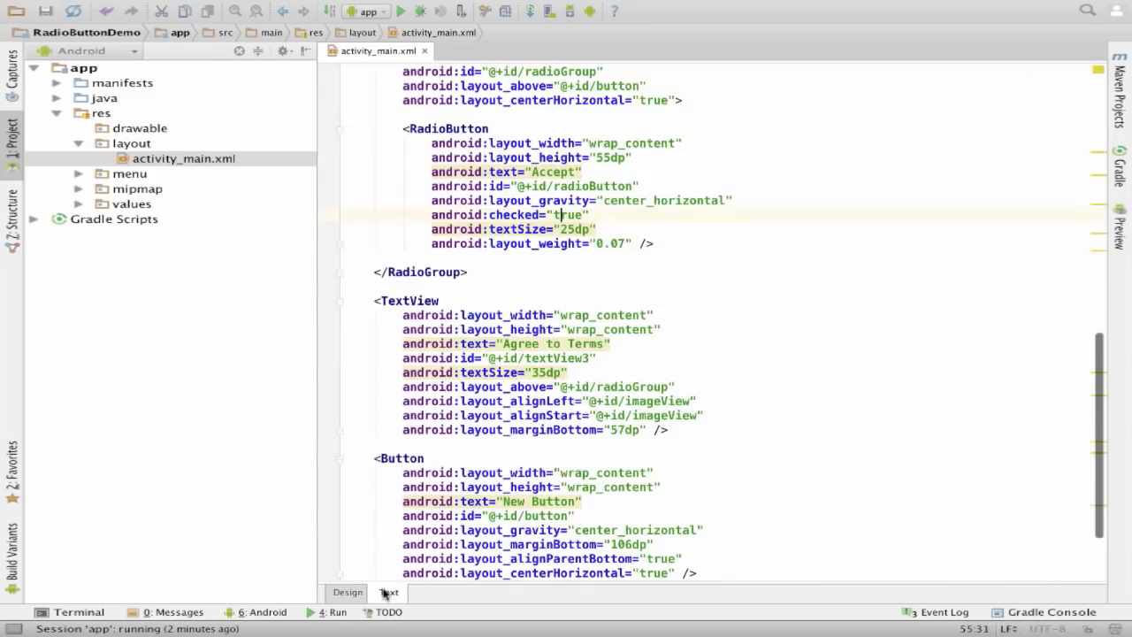
double_click(571, 216)
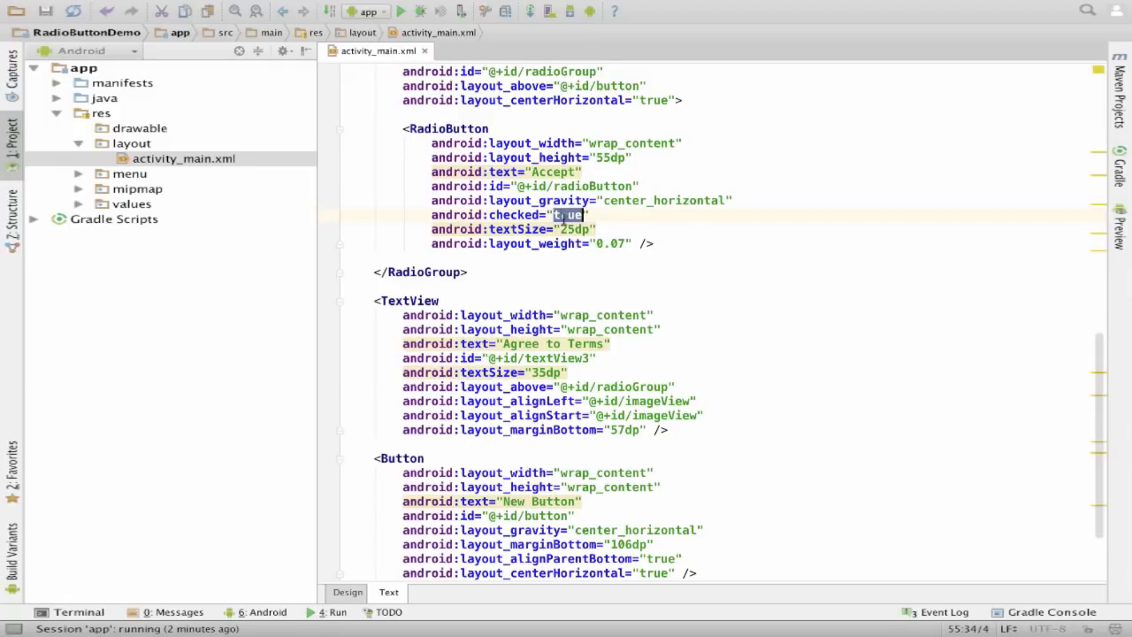
left_click(347, 592)
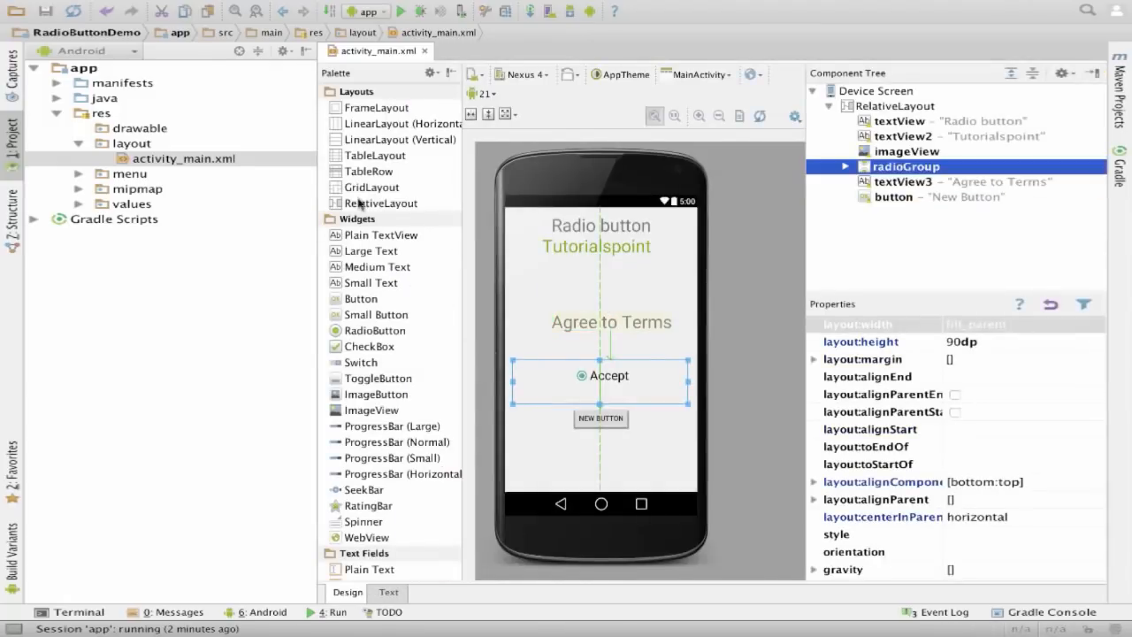
Expand java > app.example.com.radiobuttondemo to reach MainActivity
left_click(102, 98)
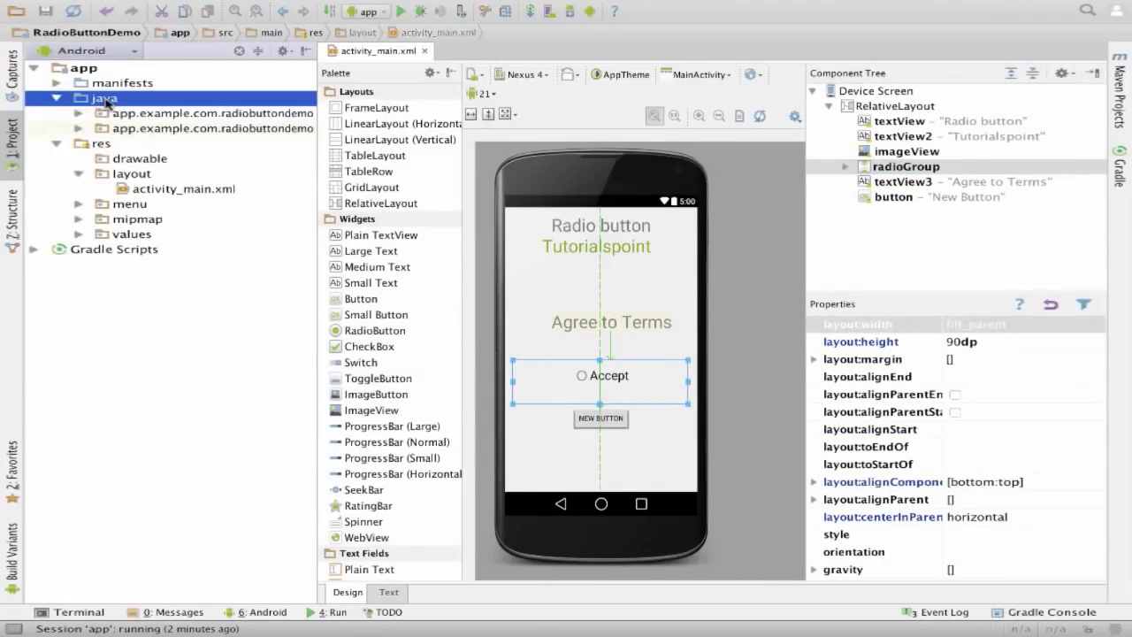
left_click(78, 113)
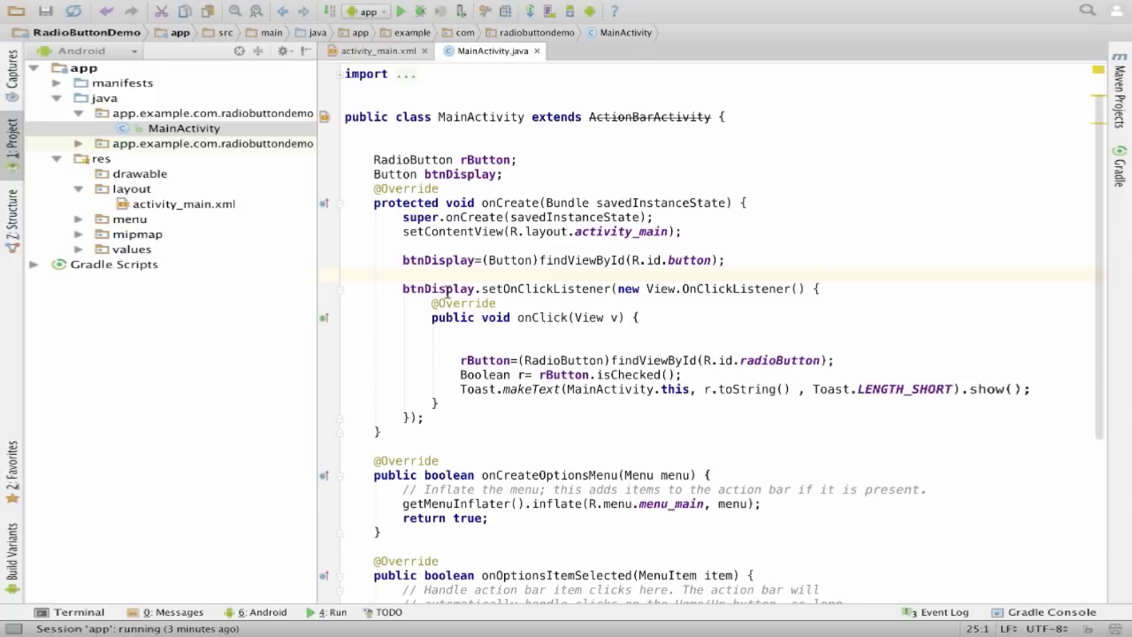
Walk through the onClick code: the rButton lookup and its isChecked() call feeding the toast
double_click(485, 359)
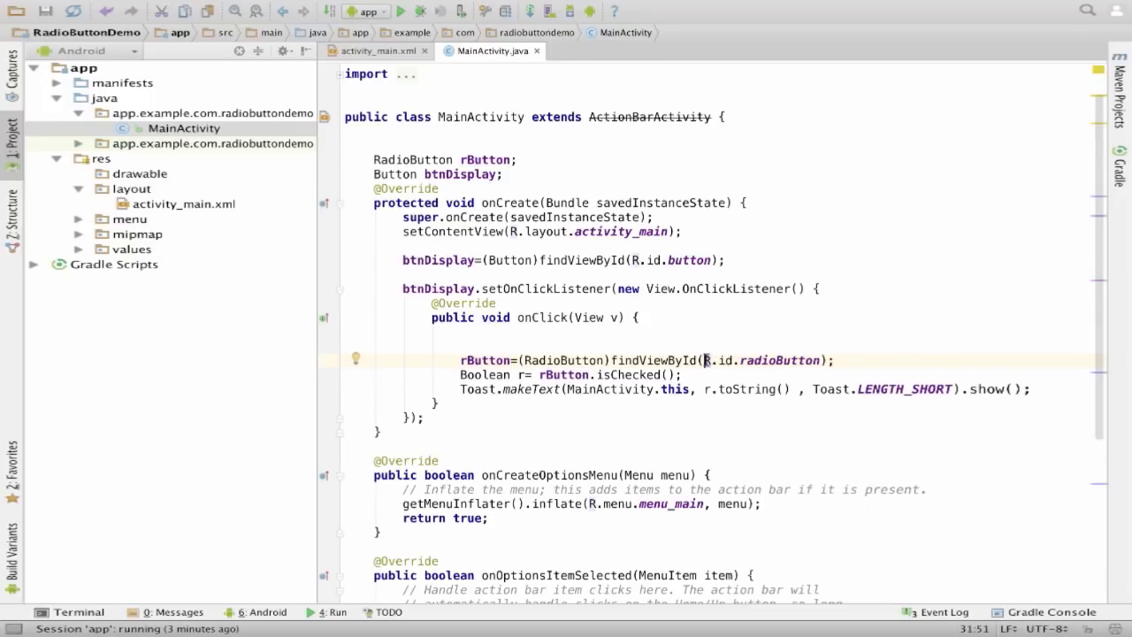
mouse_move(538, 361)
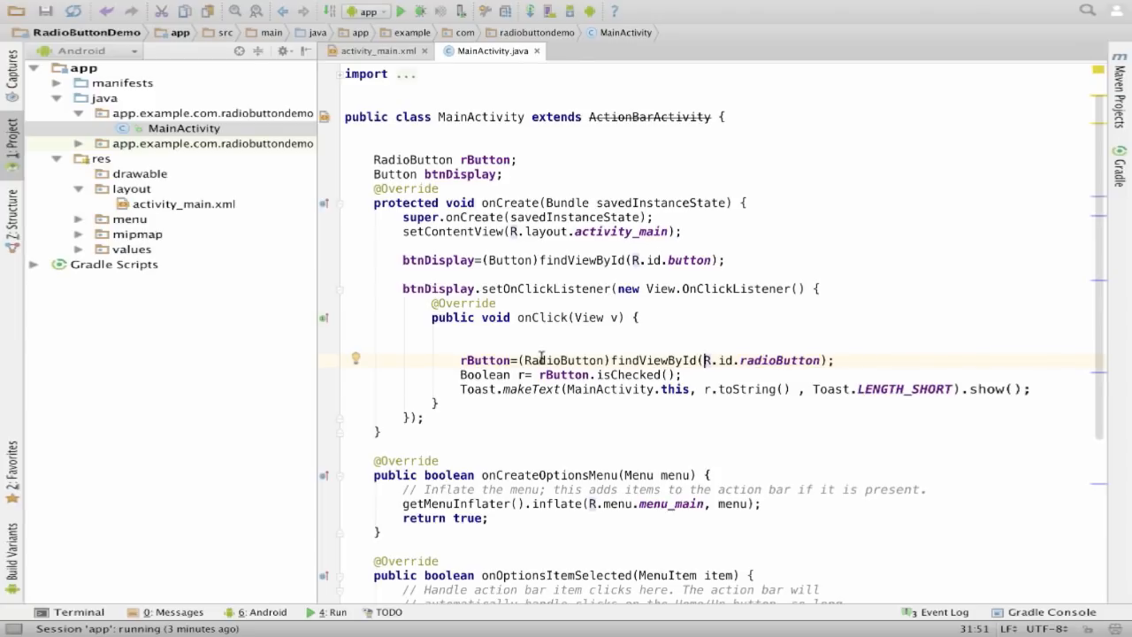
left_click(470, 360)
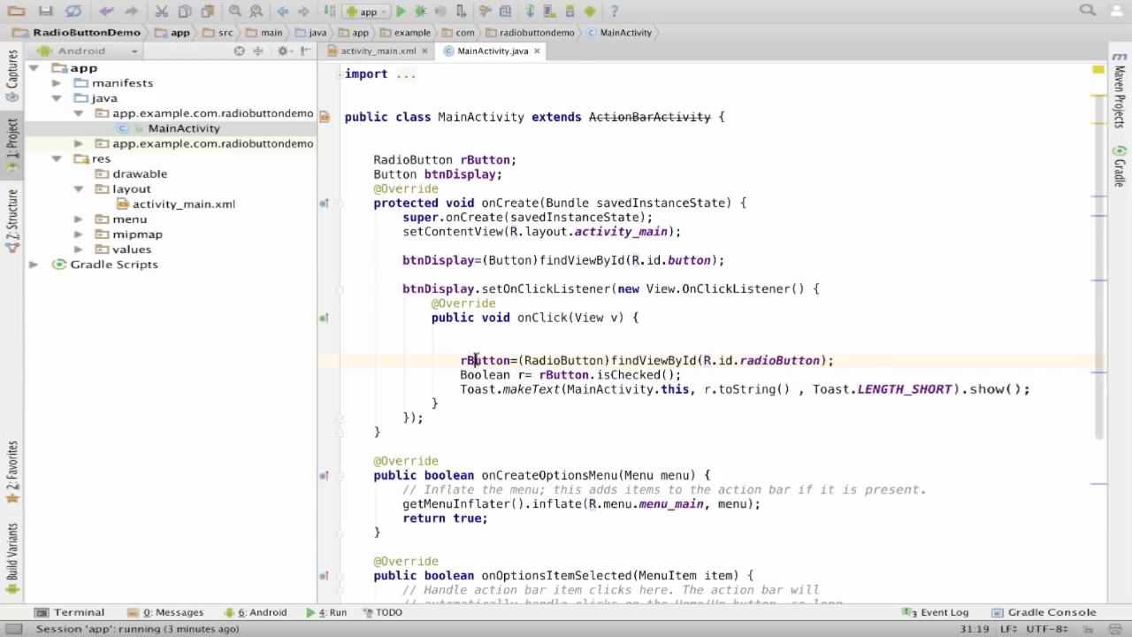
double_click(484, 361)
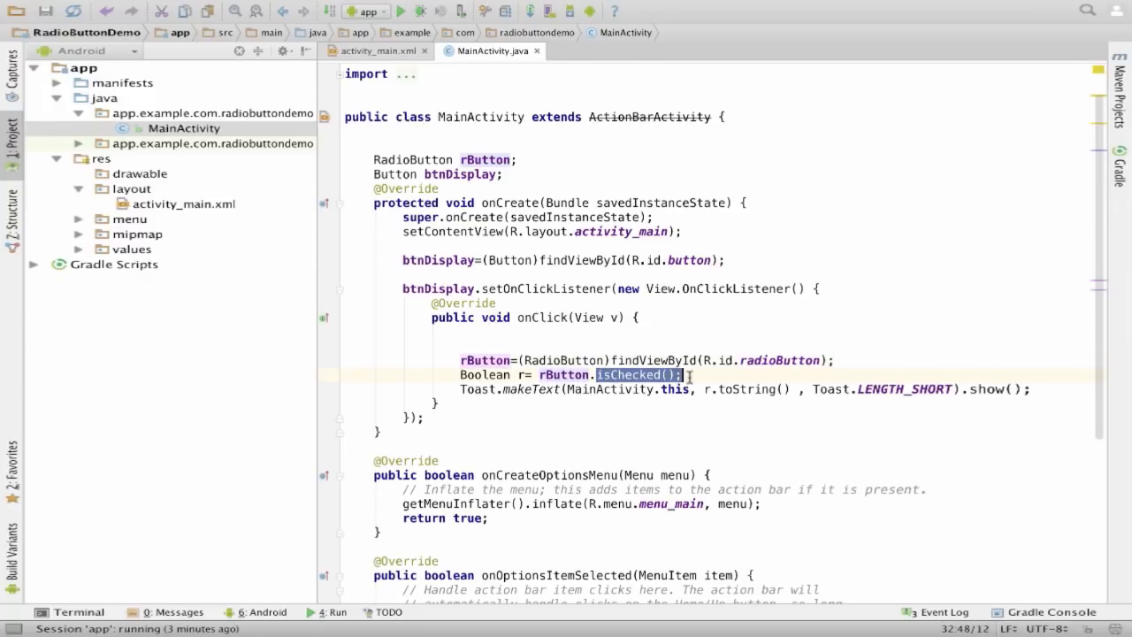
left_click(686, 375)
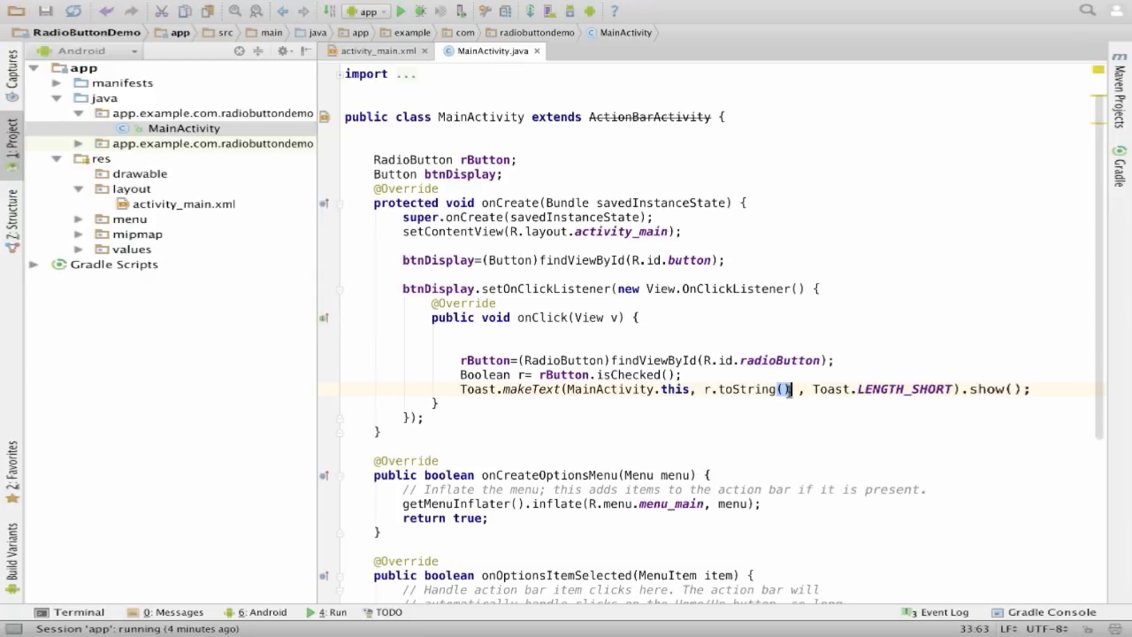
mouse_move(951, 386)
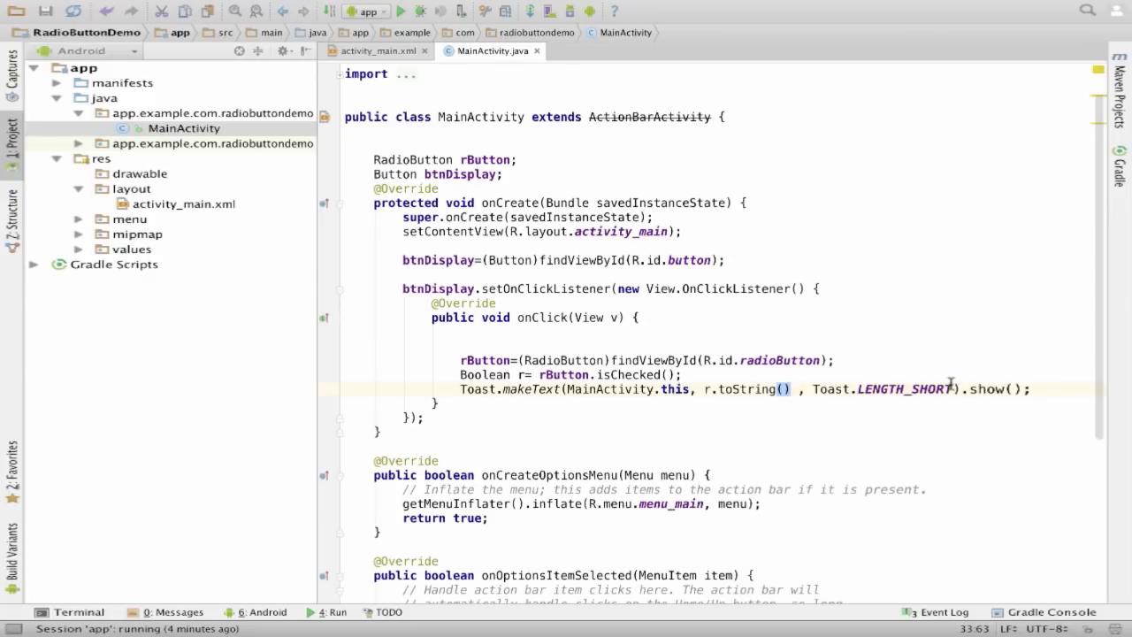
mouse_move(868, 382)
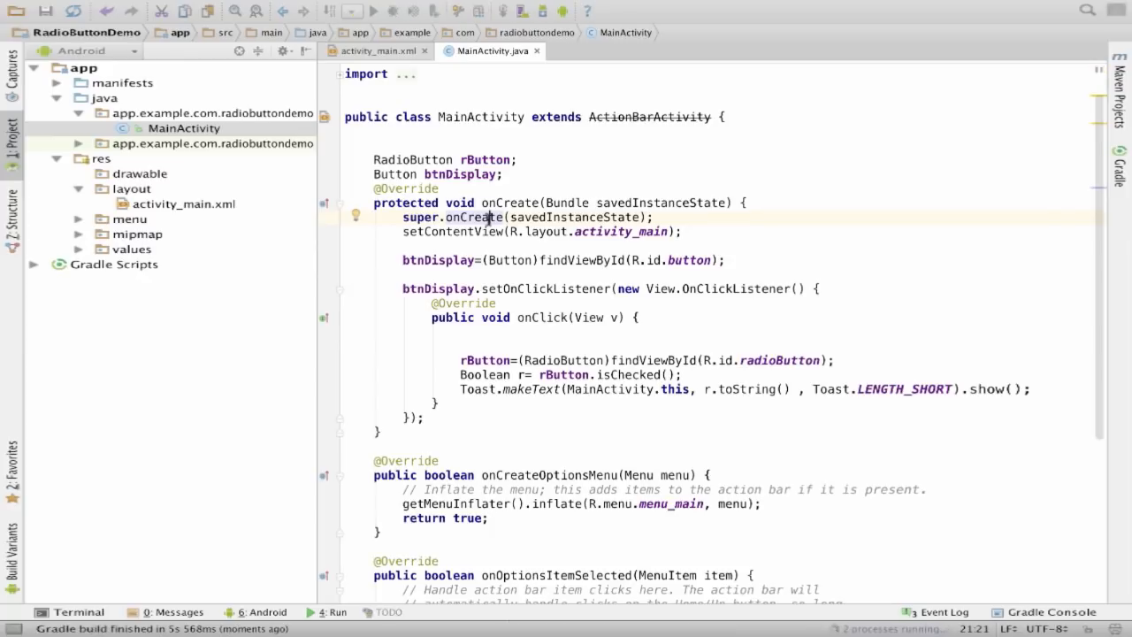
Run RadioButtonDemo on the Motorola MotoG3 device
left_click(354, 11)
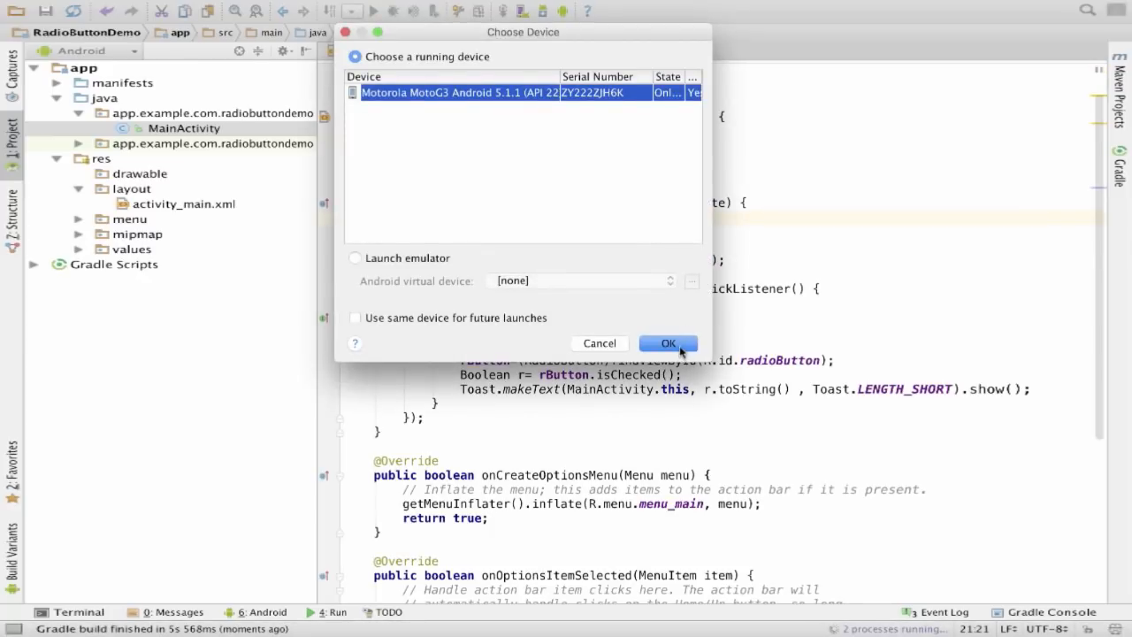
left_click(667, 343)
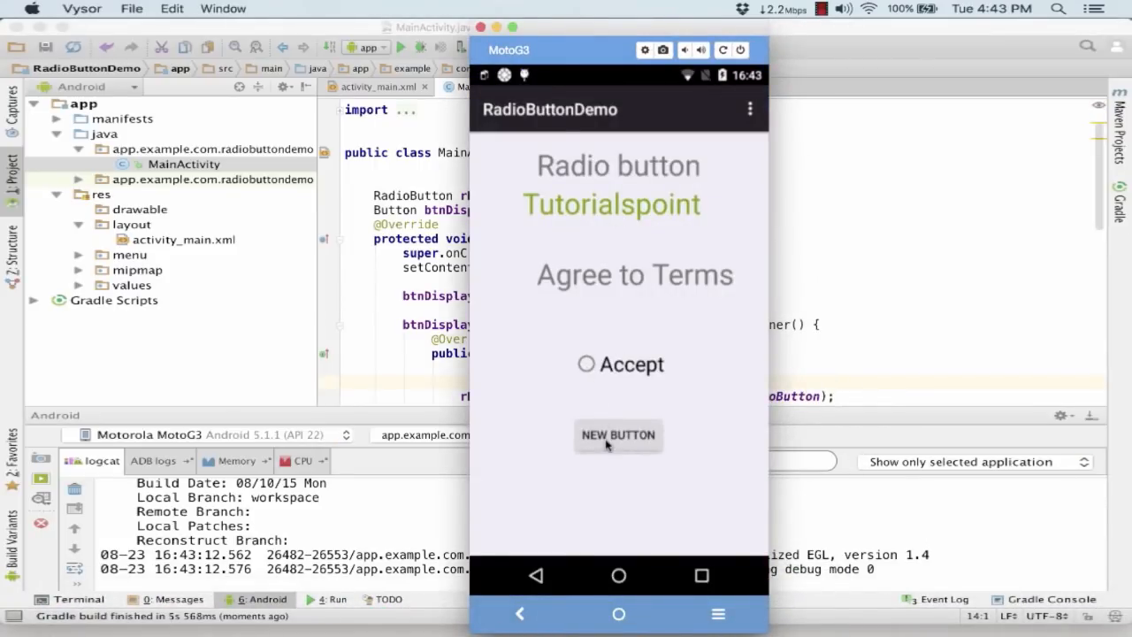
Tap NEW BUTTON to get a 'false' toast, then return to the MainActivity code
left_click(618, 435)
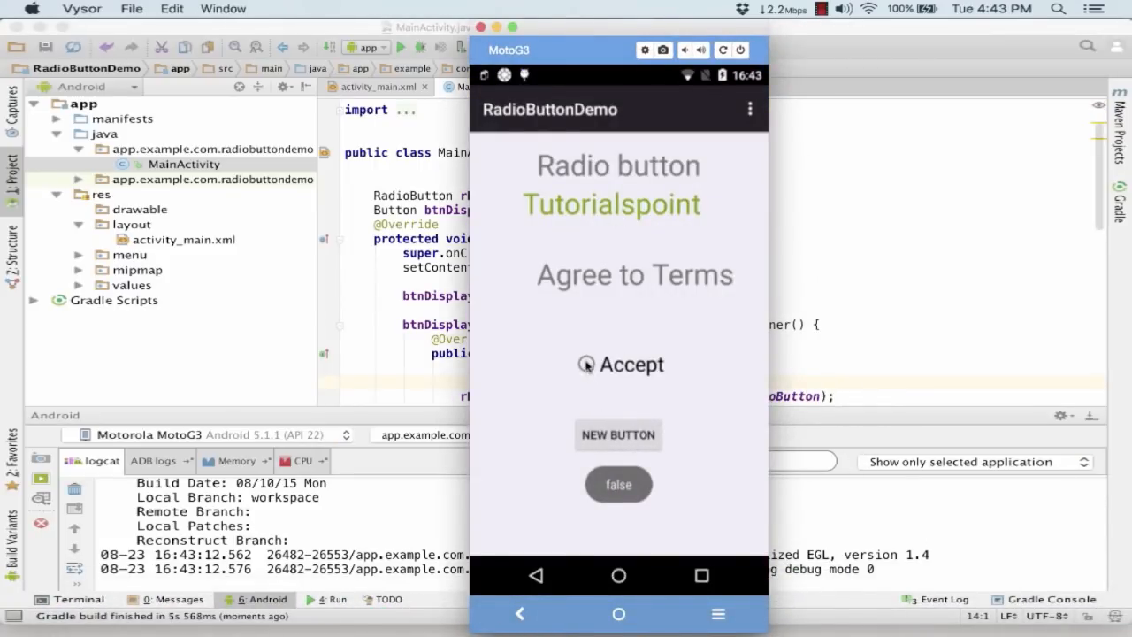
left_click(585, 364)
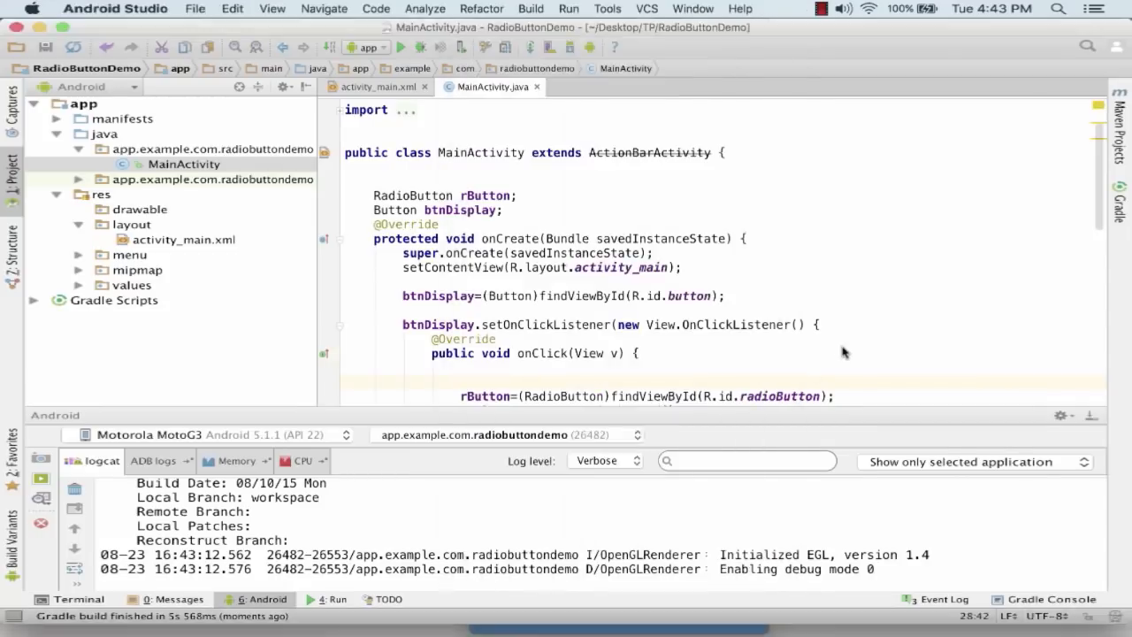
scroll("down", 3)
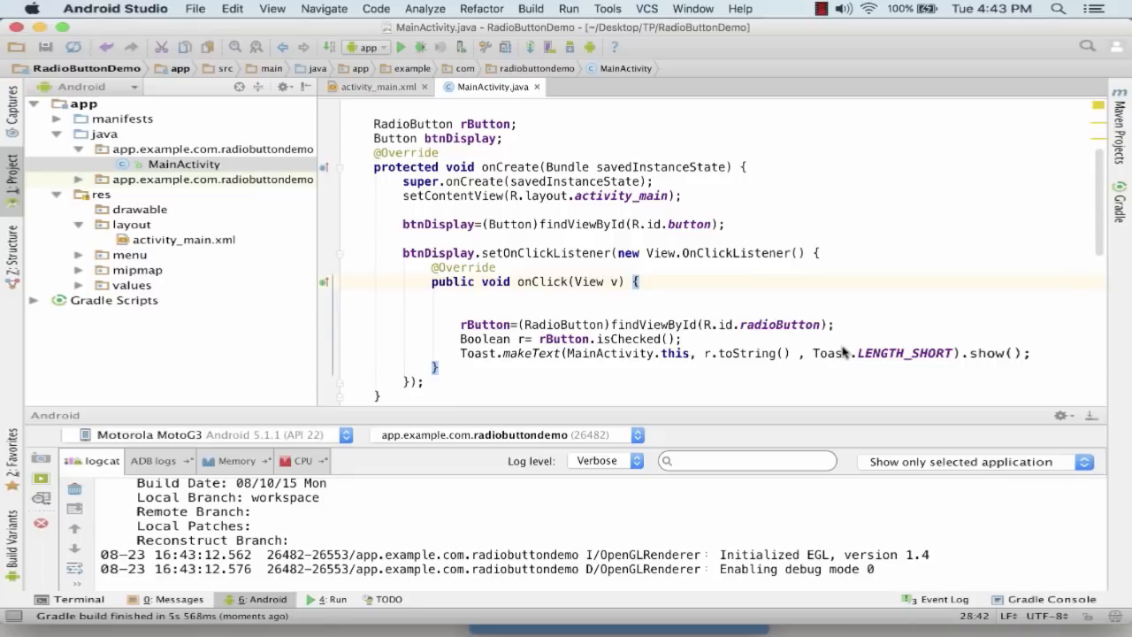